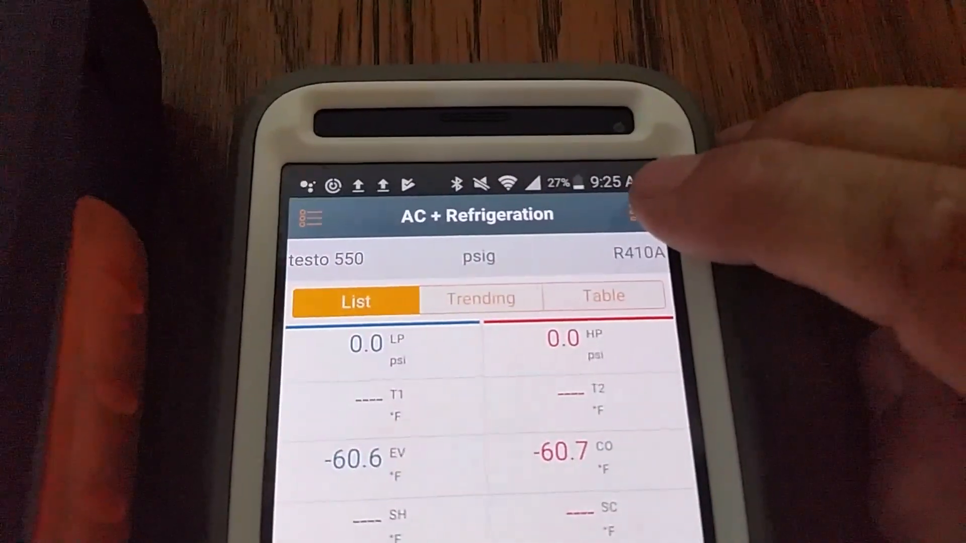
- Open the app's main menu from the AC + Refrigeration screen
{"action": "left_click", "coordinate": [641, 214]}
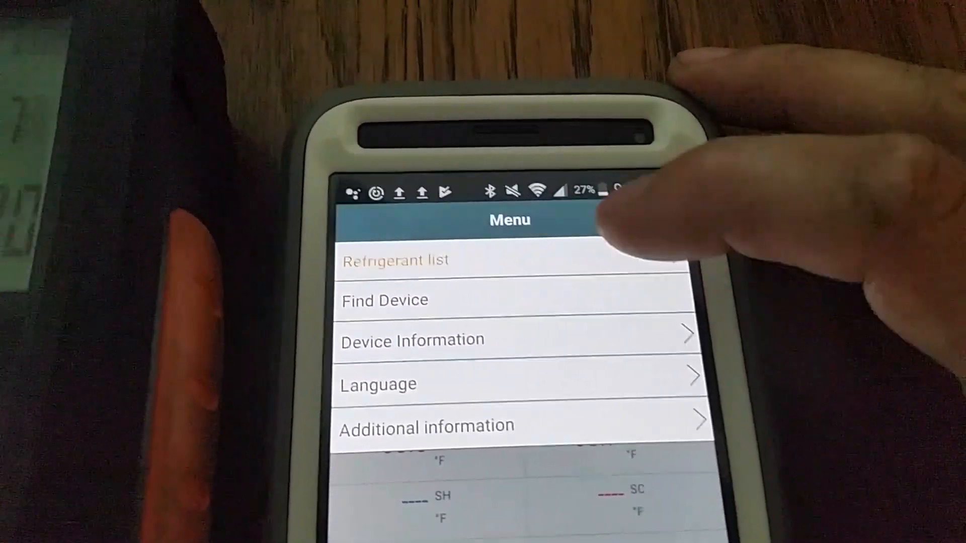
- Open the refrigerant list of 79 refrigerants, six selected for upload
{"action": "left_click", "coordinate": [396, 259]}
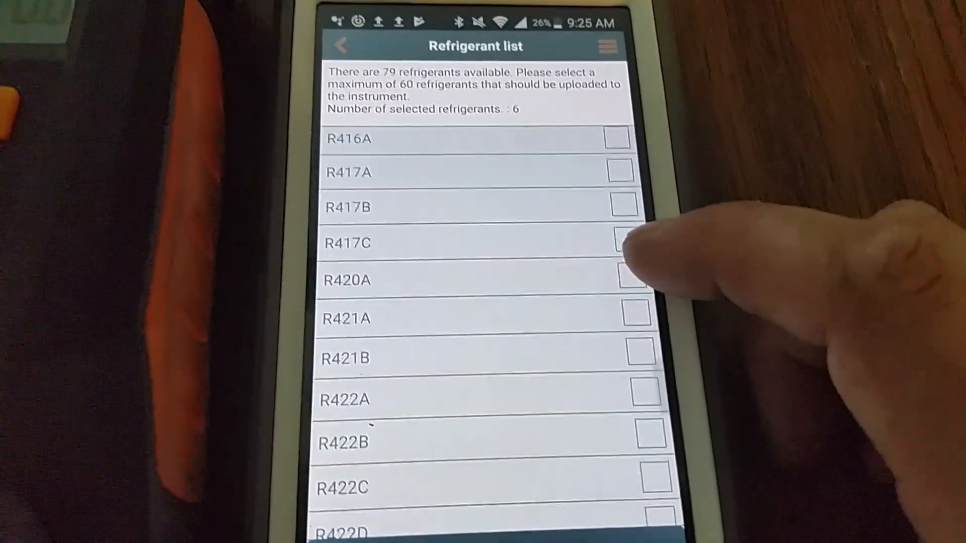
{"action": "left_click", "coordinate": [621, 279]}
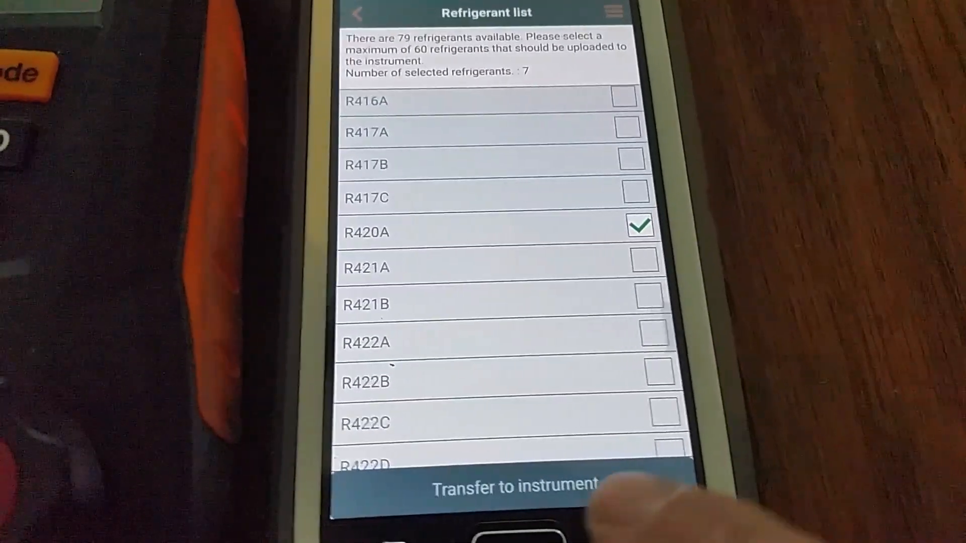
{"action": "left_click", "coordinate": [640, 232]}
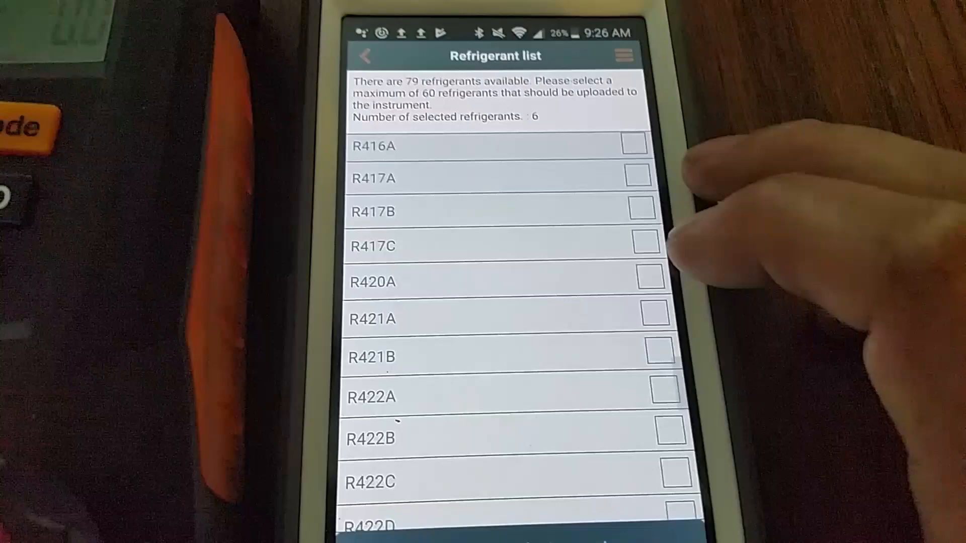